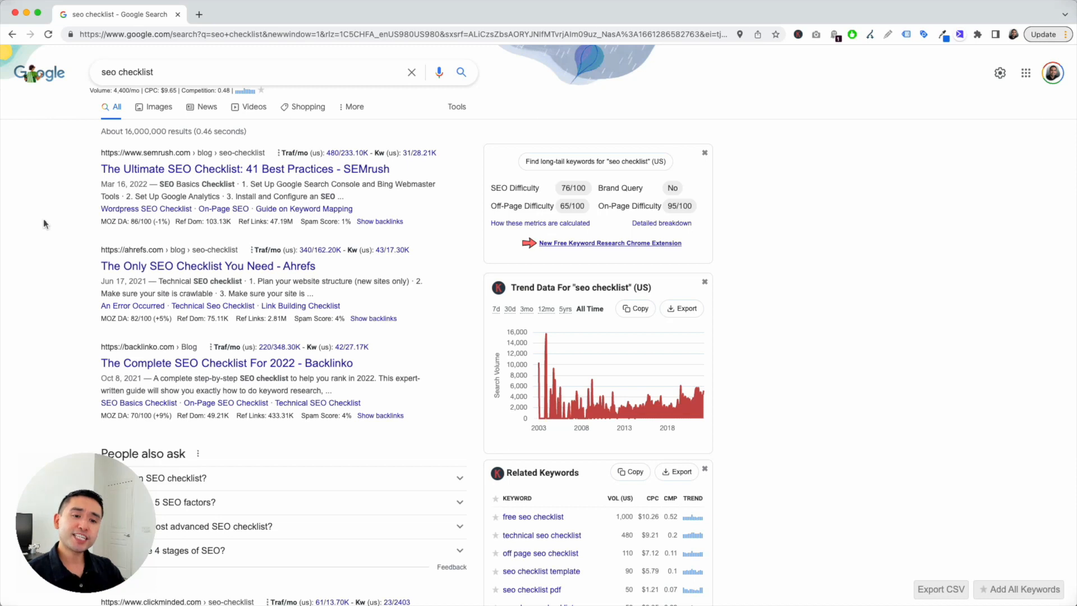
{"action": "mouse_move", "coordinate": [68, 228]}
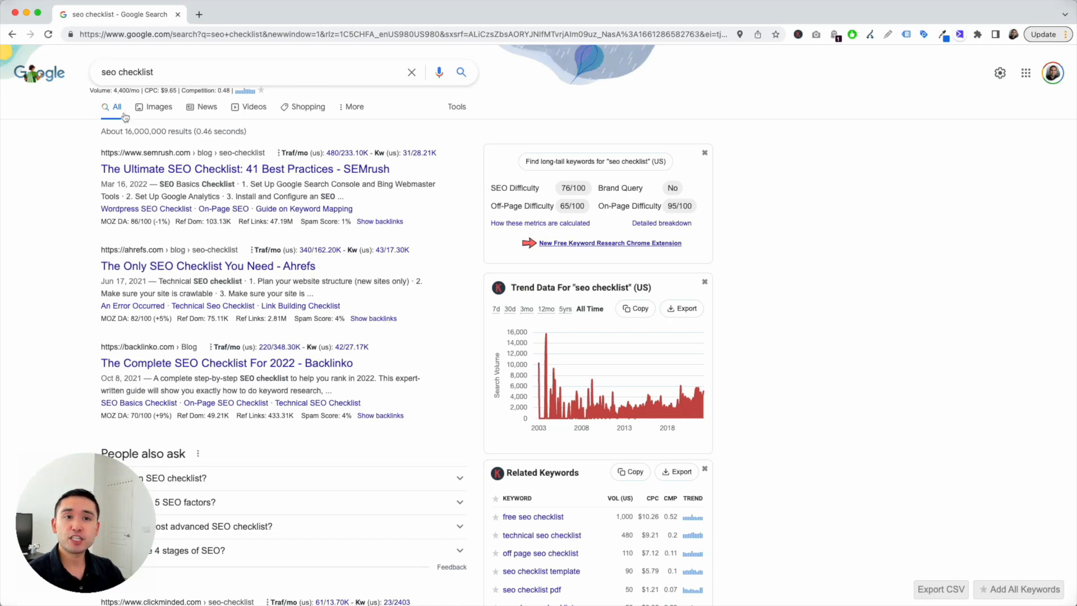
{"action": "mouse_move", "coordinate": [81, 318]}
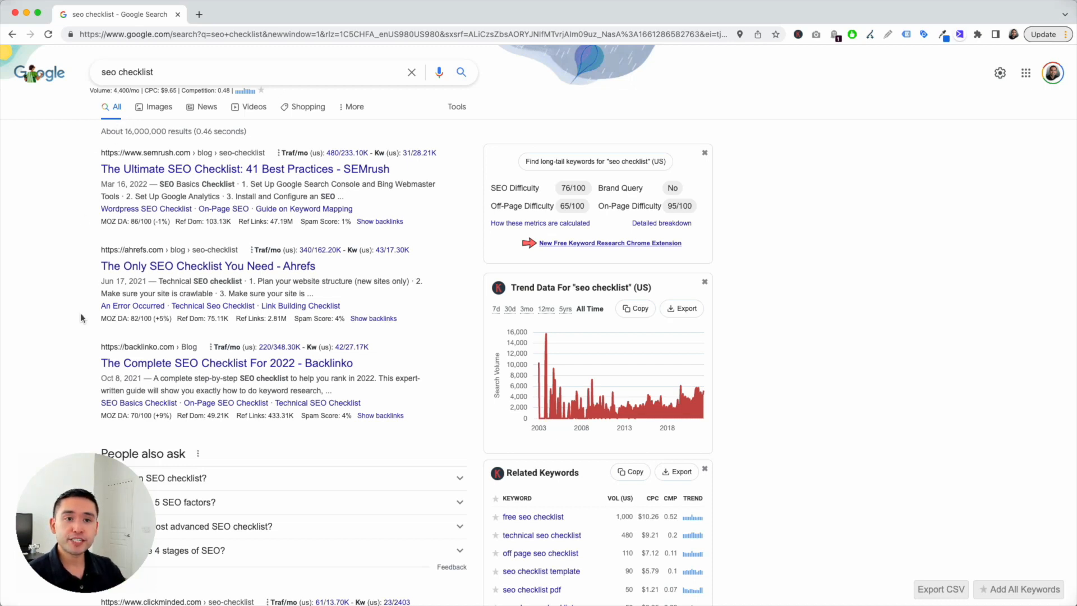
Reveal the 97 backlinks of the top SEMrush result with URLs, anchor text and Moz DA
{"action": "scroll", "scroll_direction": "down", "scroll_amount": 3}
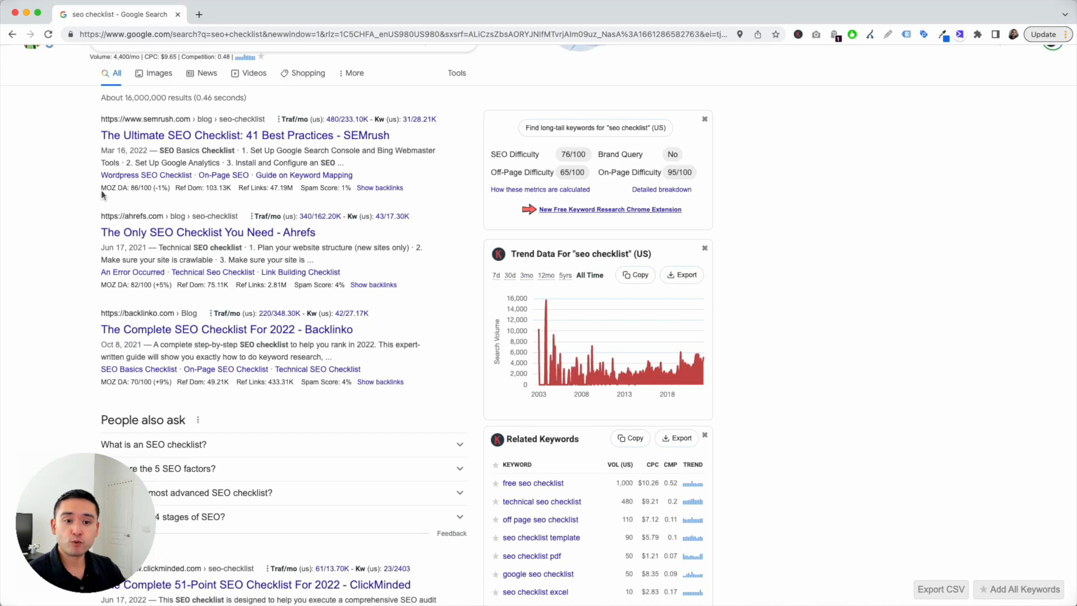
{"action": "mouse_move", "coordinate": [378, 209]}
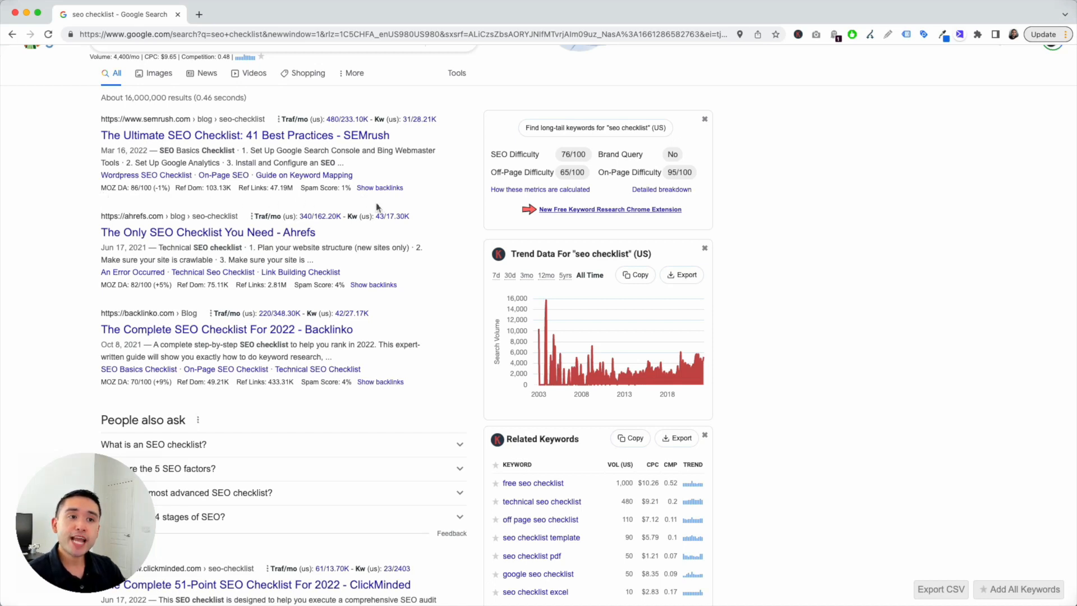
{"action": "mouse_move", "coordinate": [371, 200]}
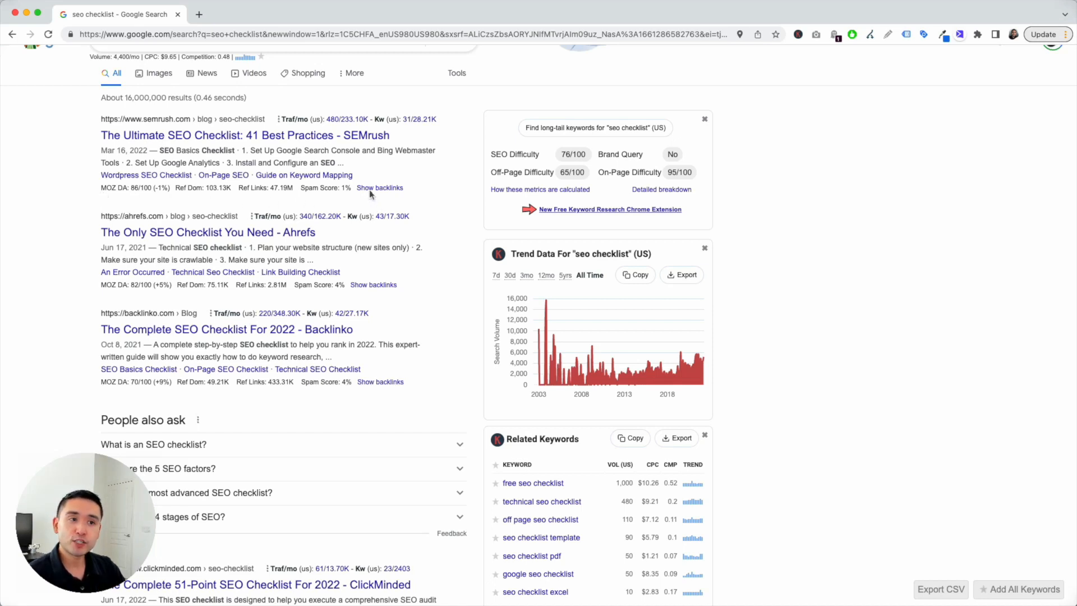
{"action": "left_click", "coordinate": [381, 187]}
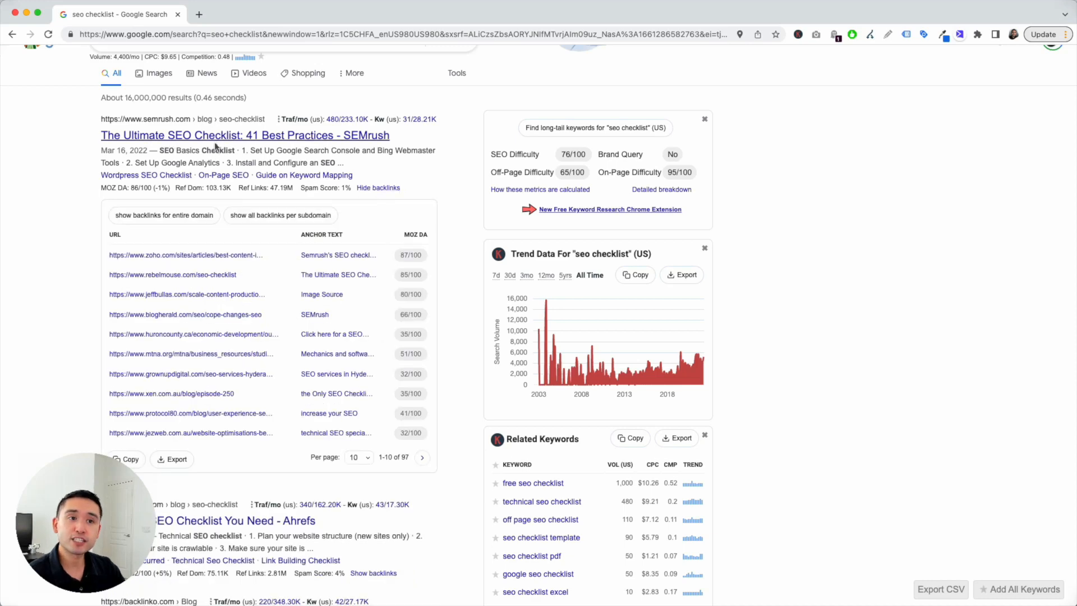
{"action": "scroll", "scroll_direction": "down", "scroll_amount": 3}
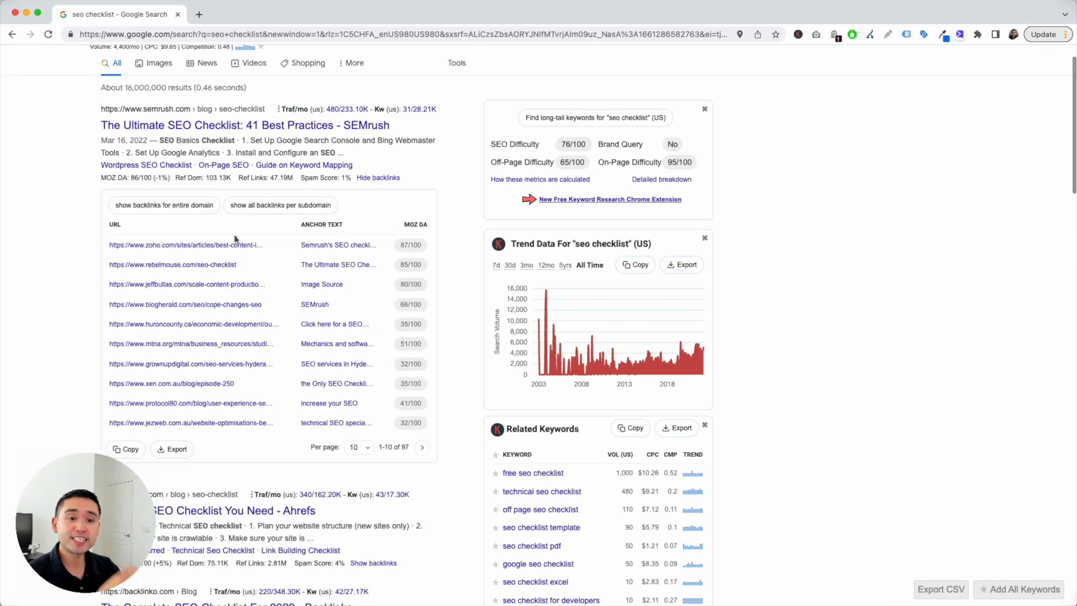
{"action": "scroll", "scroll_direction": "down", "scroll_amount": 3}
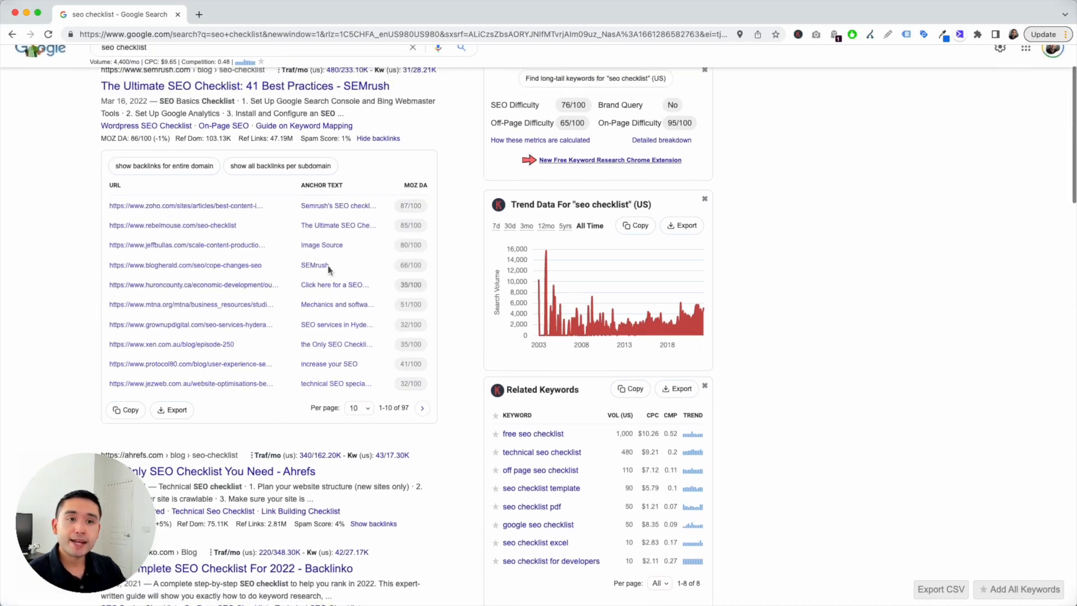
{"action": "scroll", "scroll_direction": "down", "scroll_amount": 3}
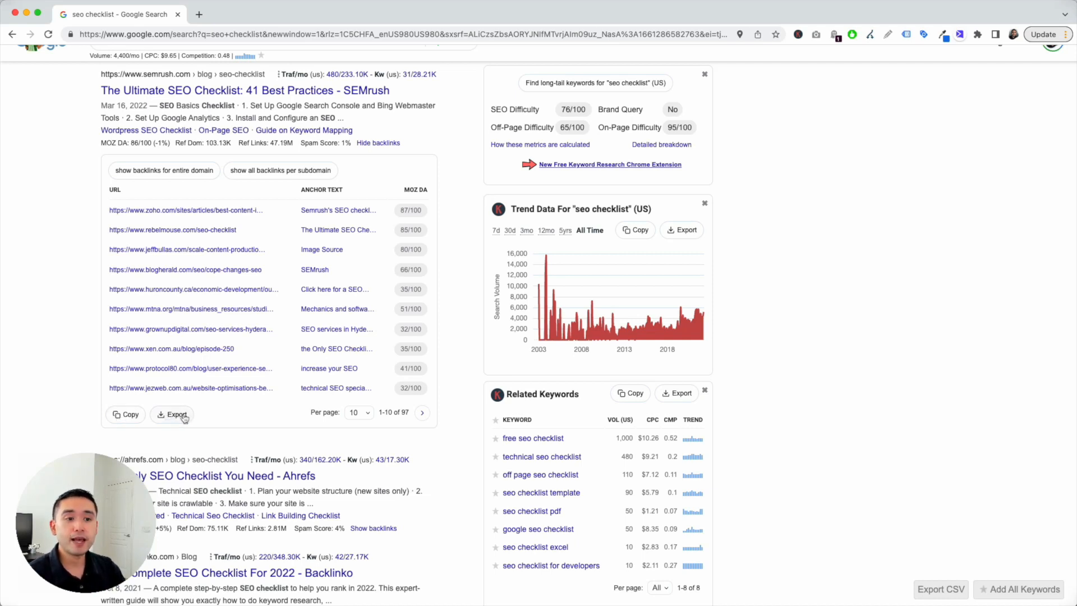
{"action": "mouse_move", "coordinate": [316, 404]}
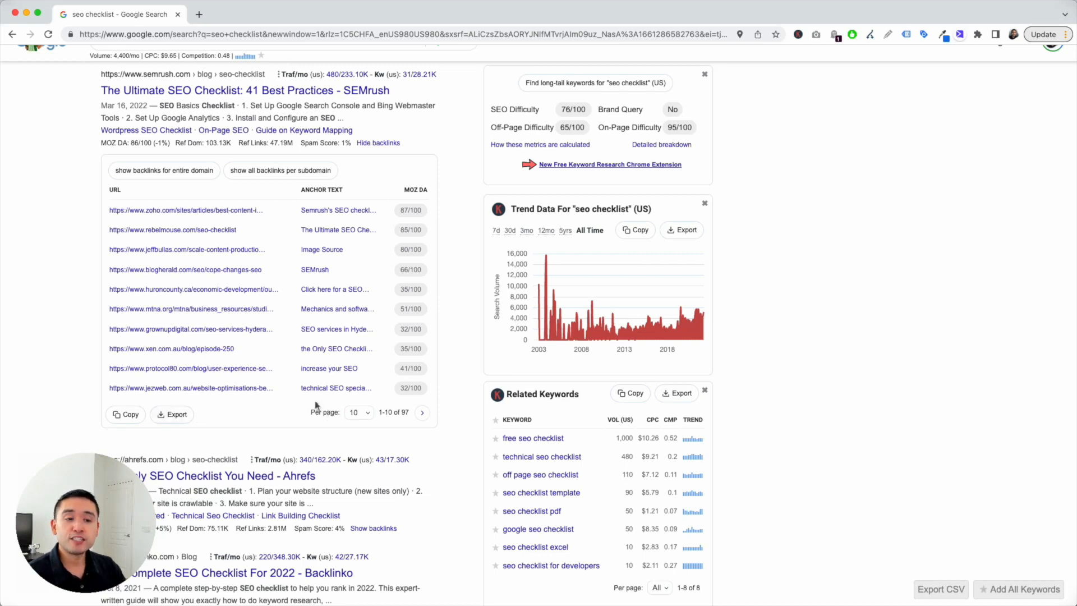
{"action": "mouse_move", "coordinate": [368, 418]}
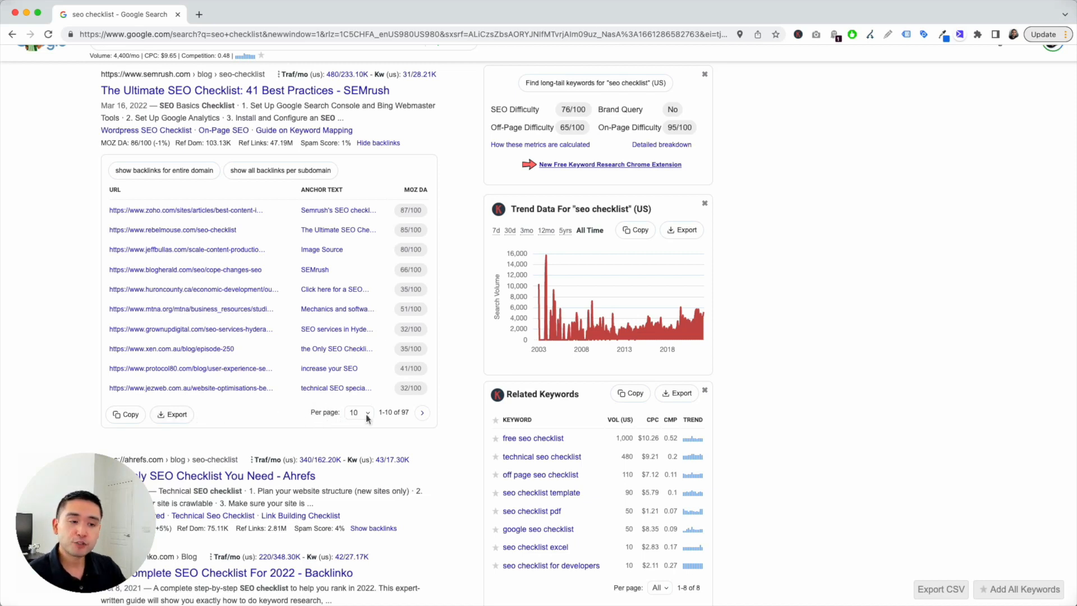
Page forward to backlinks 21–30 of 97 and back again using the table's pagination controls
{"action": "left_click", "coordinate": [356, 412]}
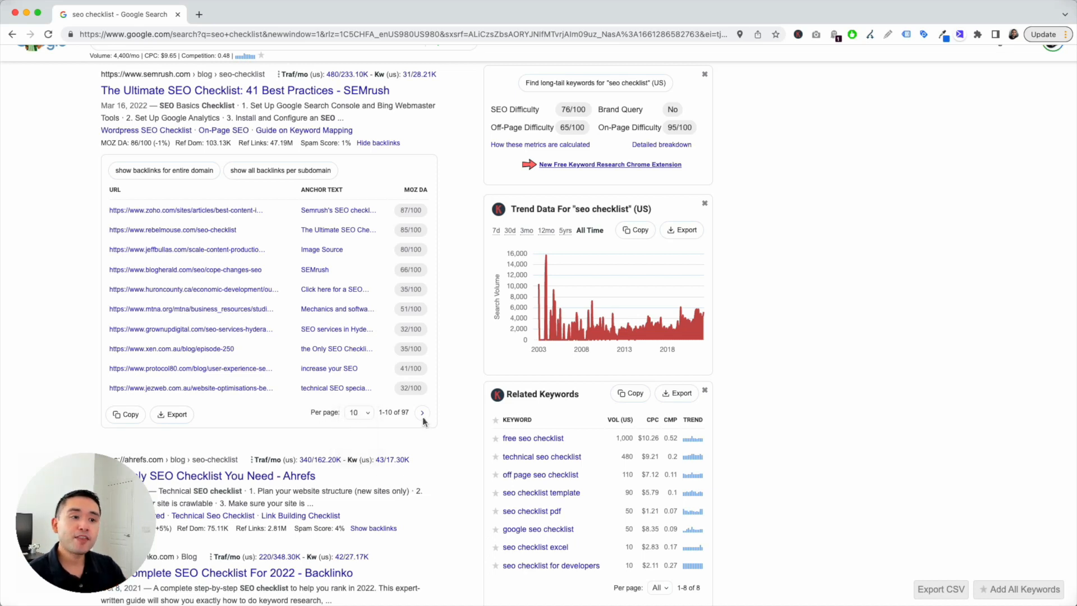
{"action": "left_click", "coordinate": [421, 412]}
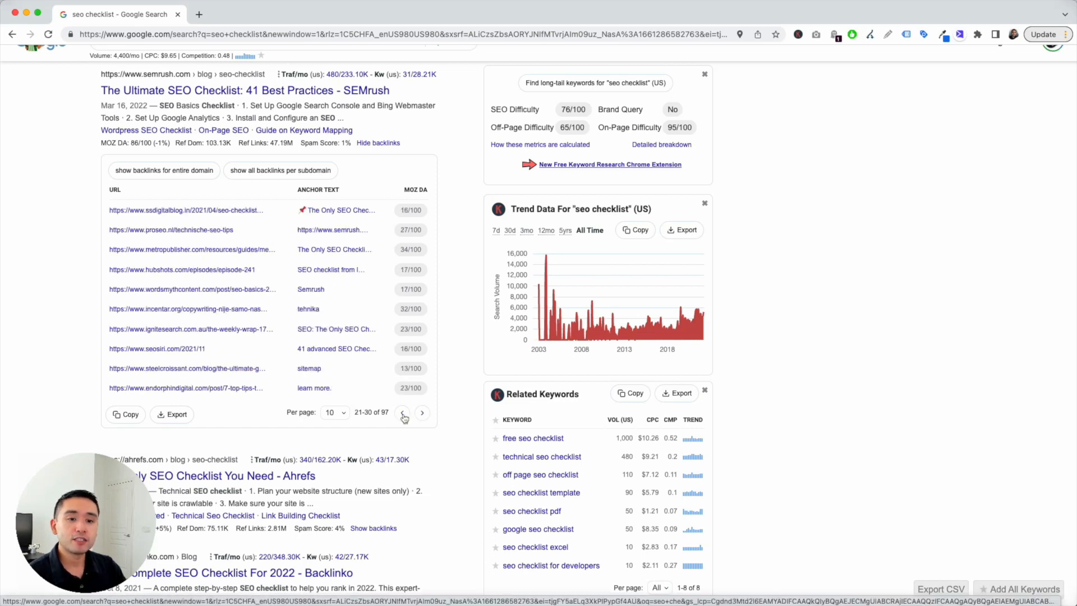
{"action": "left_click", "coordinate": [404, 412]}
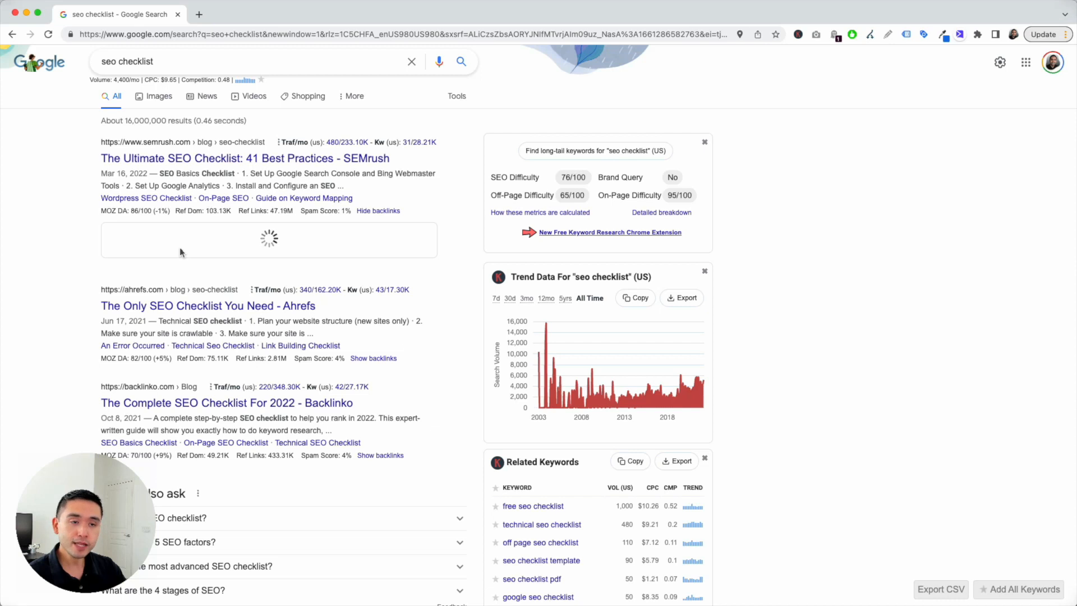
Load the 5,000 backlinks for the entire SEMrush domain instead of the single page
{"action": "left_click", "coordinate": [378, 209]}
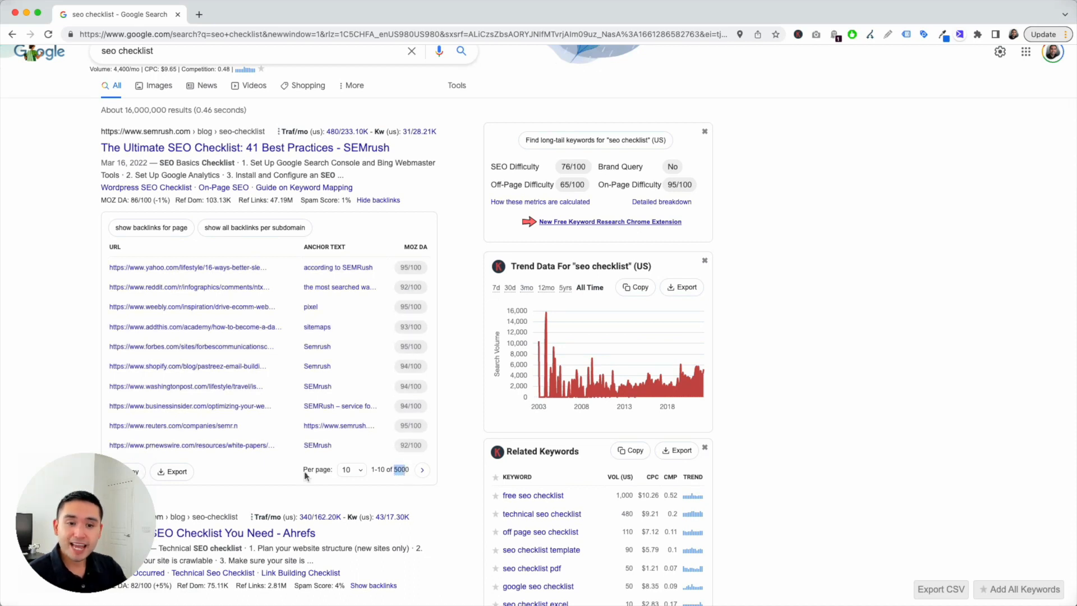
{"action": "mouse_move", "coordinate": [231, 238]}
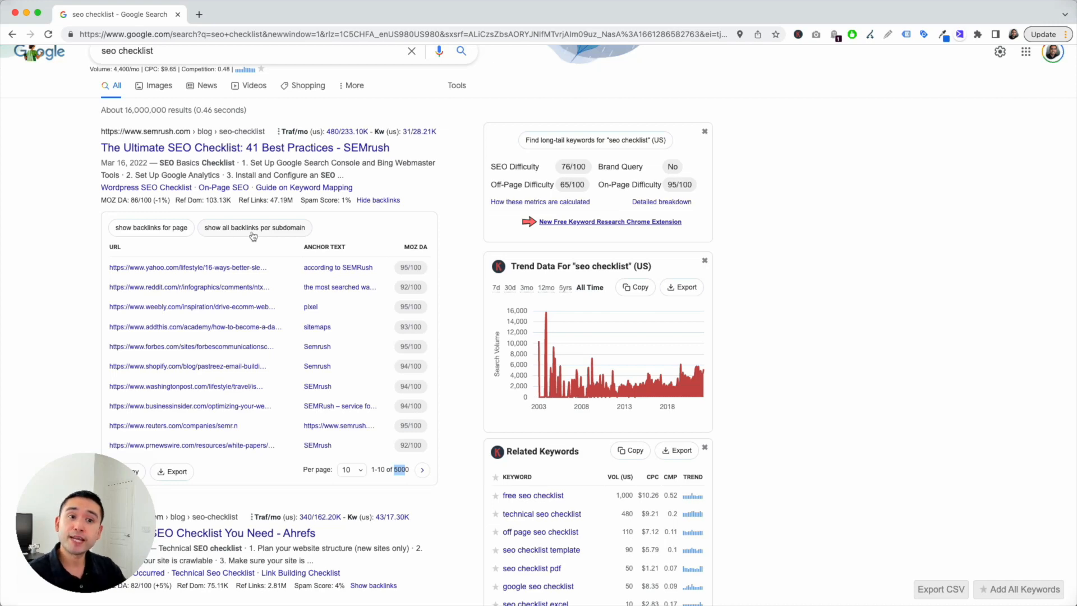
Show all backlinks per subdomain, grouping multiple Yahoo and Reddit links together
{"action": "left_click", "coordinate": [254, 228]}
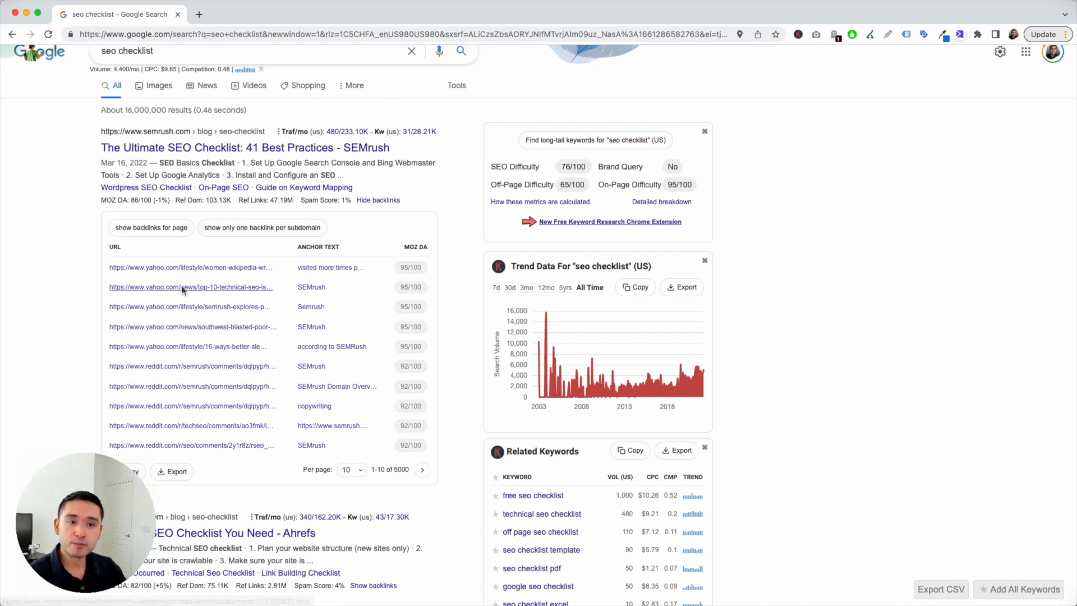
{"action": "mouse_move", "coordinate": [165, 282]}
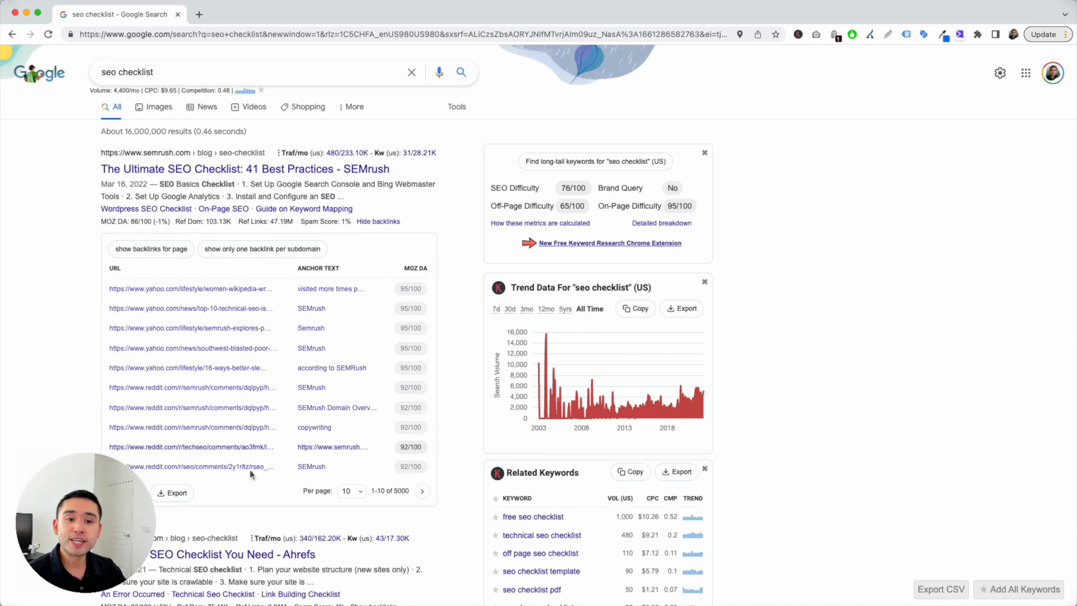
{"action": "scroll", "scroll_direction": "down", "scroll_amount": 3}
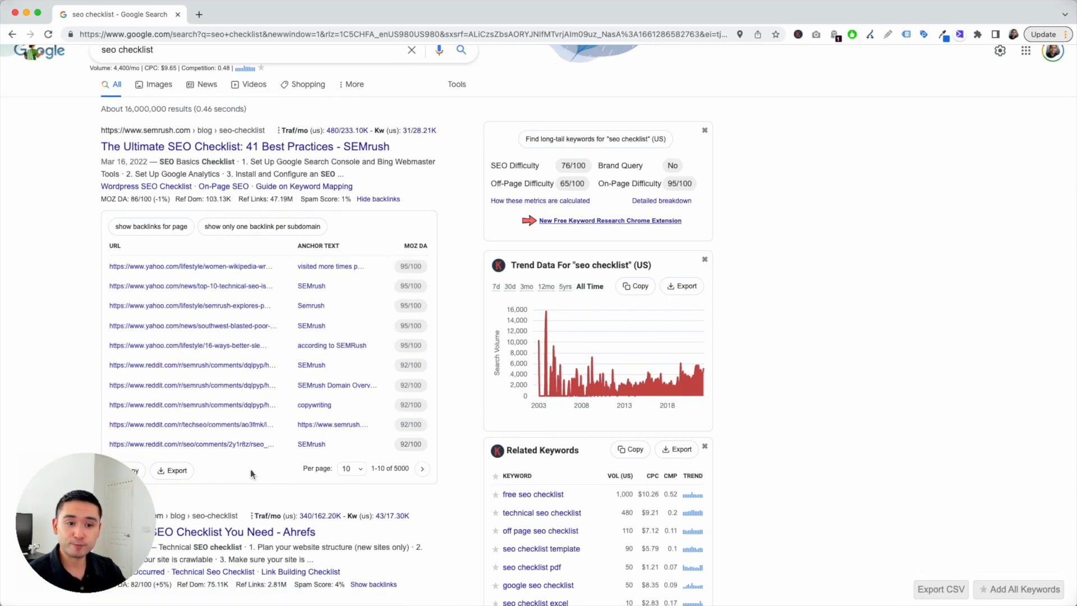